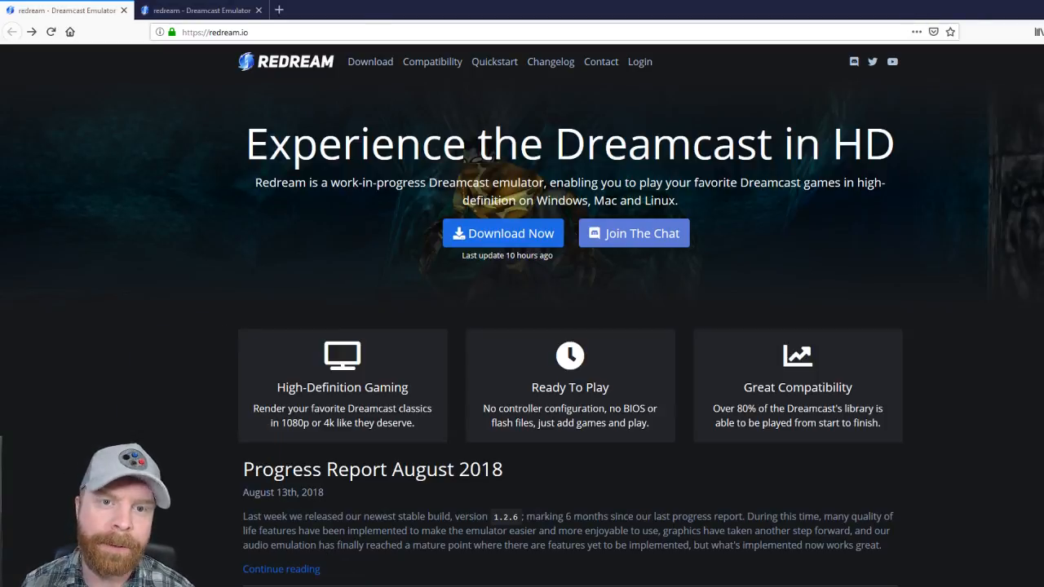
mouse_move(3, 379)
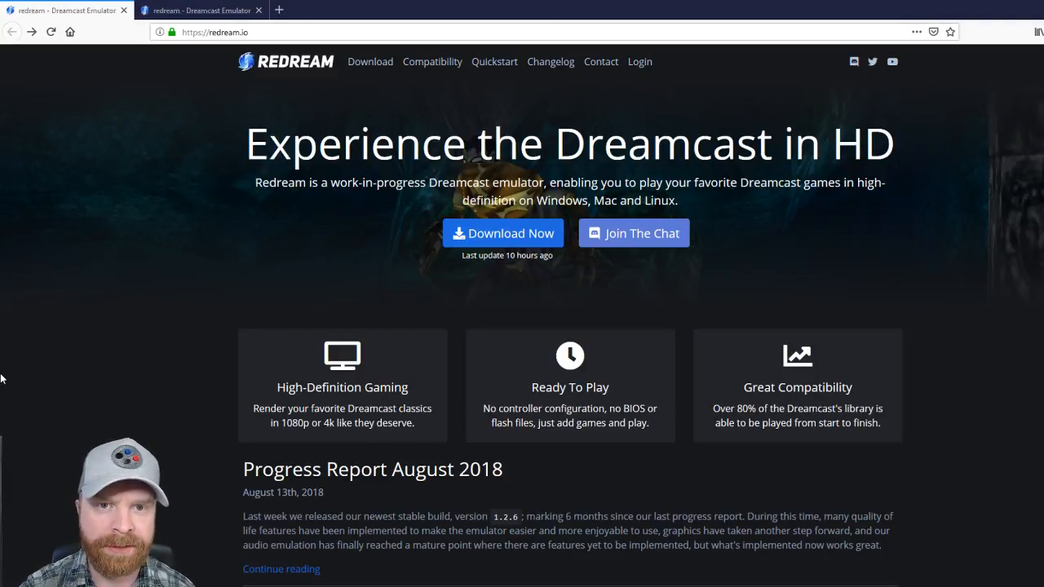
mouse_move(499, 332)
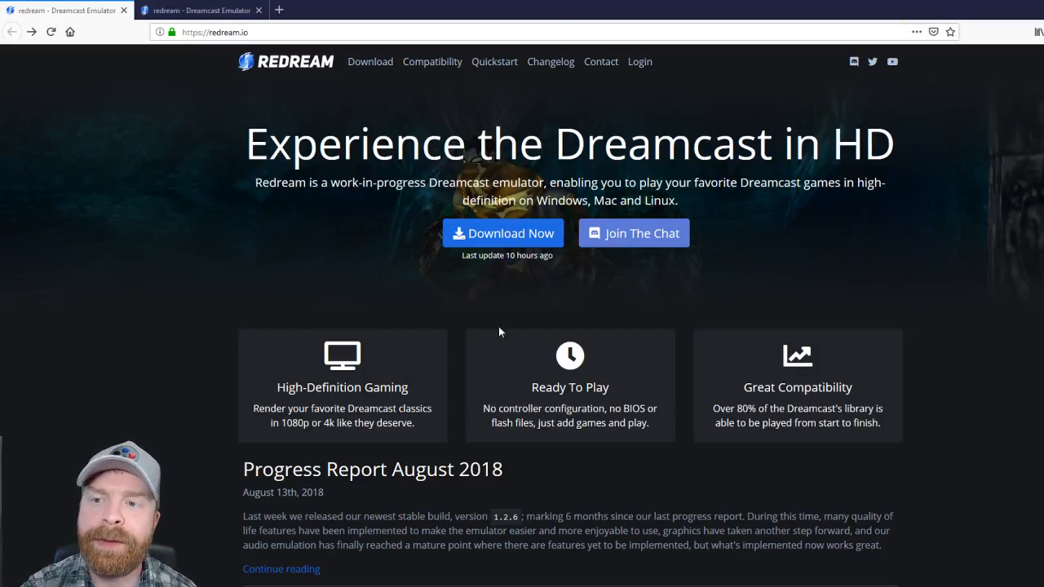
mouse_move(673, 285)
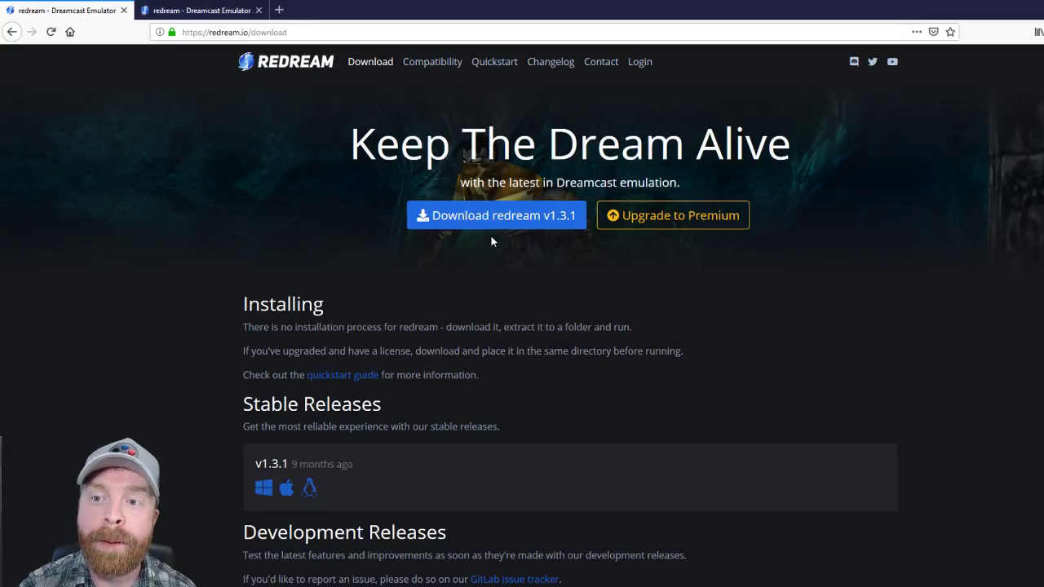
mouse_move(500, 243)
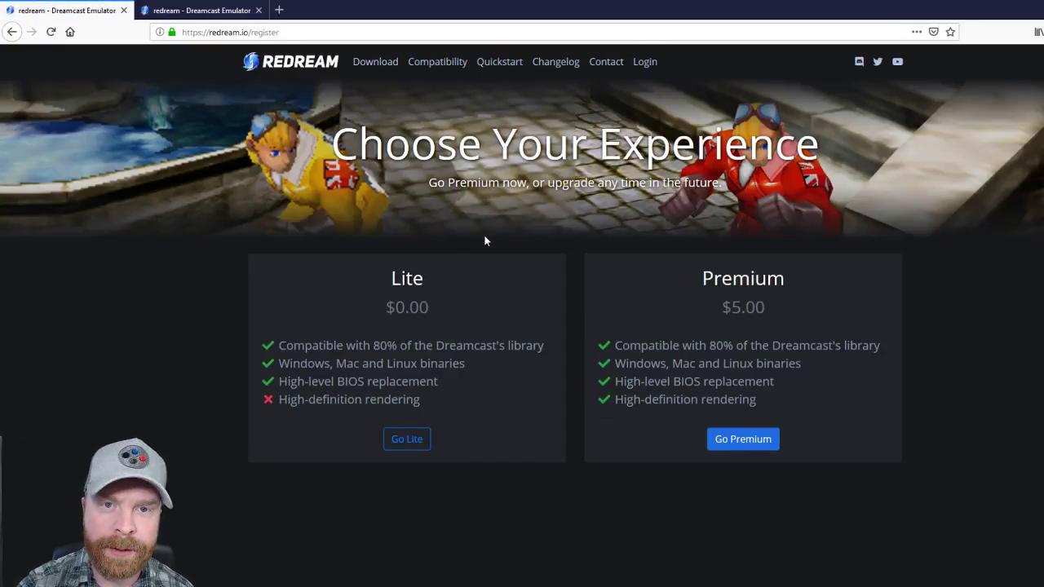
mouse_move(79, 398)
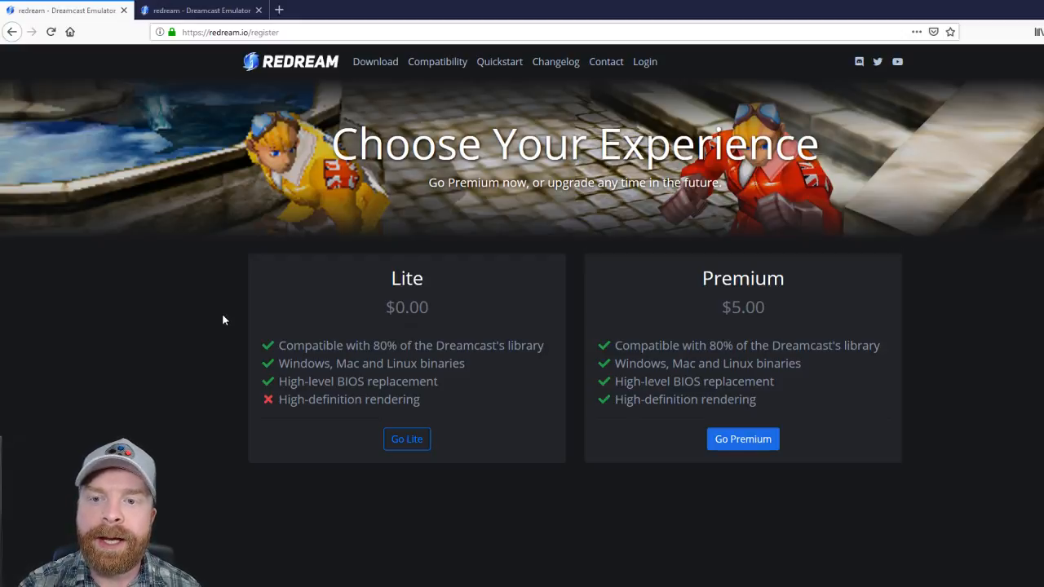
mouse_move(217, 321)
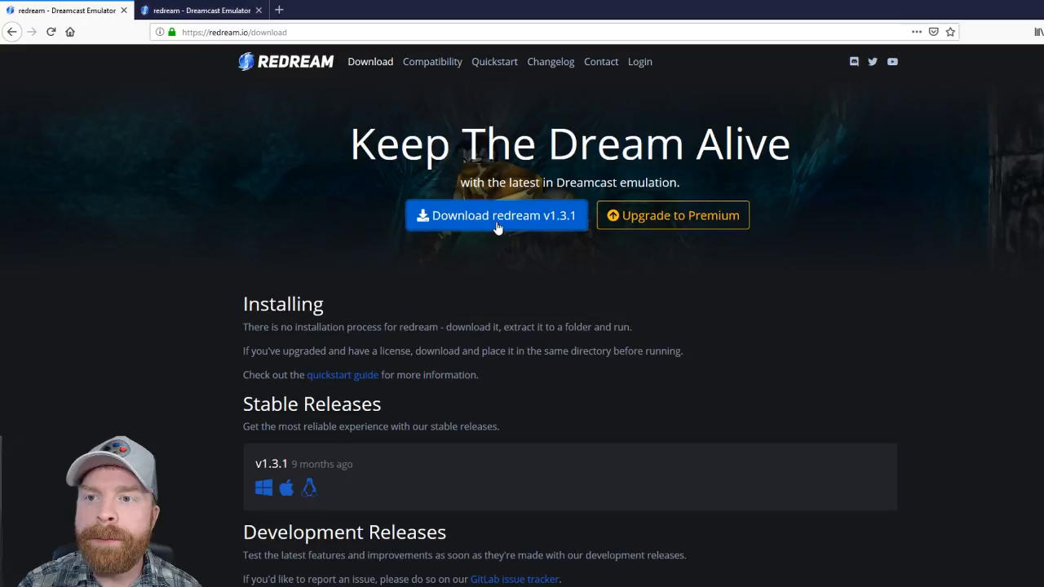
- Download the redream v1.3.1 Windows zip and save it to Downloads
click(496, 216)
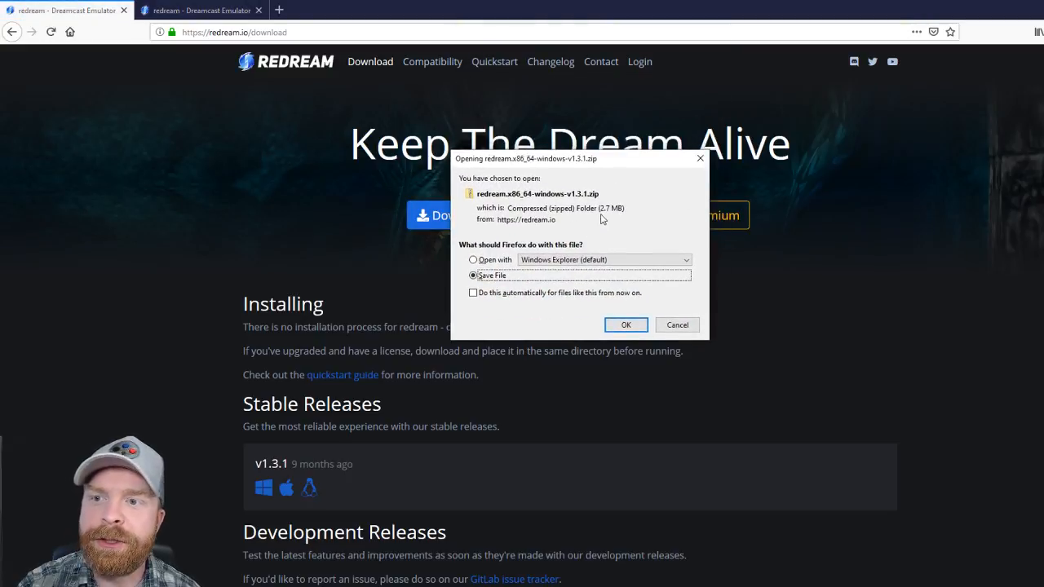
click(627, 324)
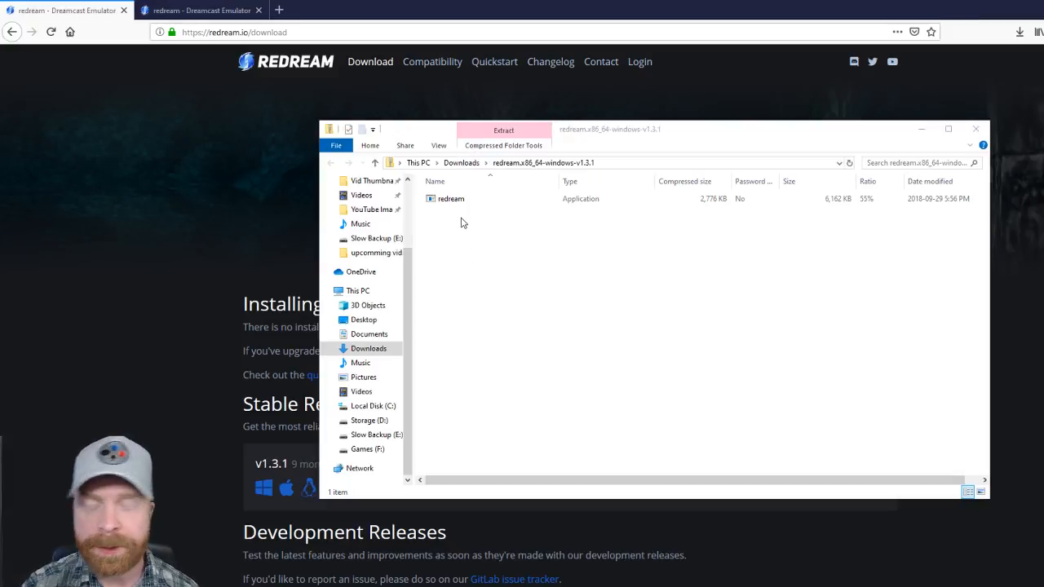
- Extract redream.exe into F:\Redream beside the Capcom vs. SNK 2 game folder
click(449, 199)
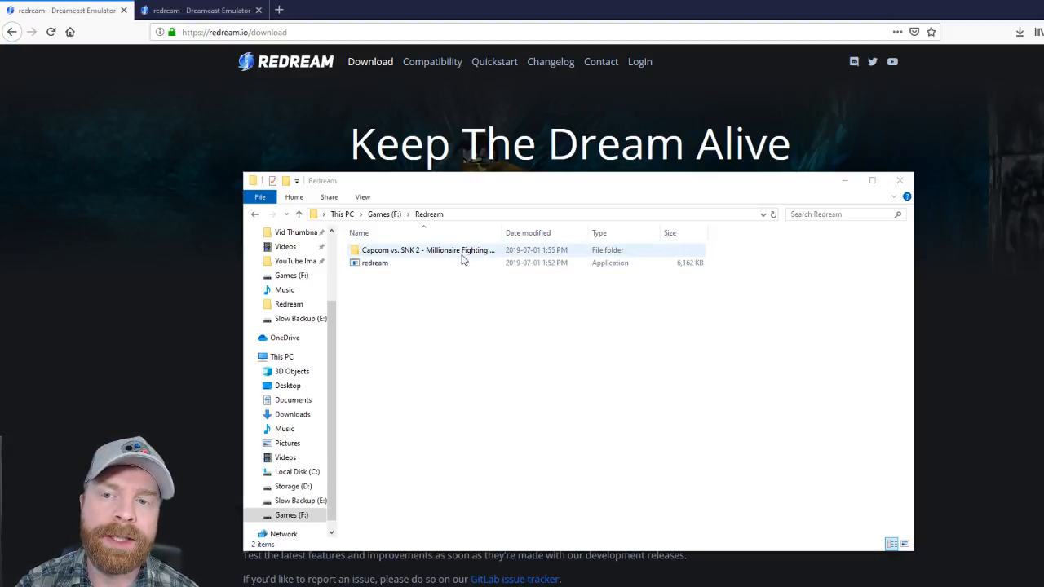
mouse_move(456, 253)
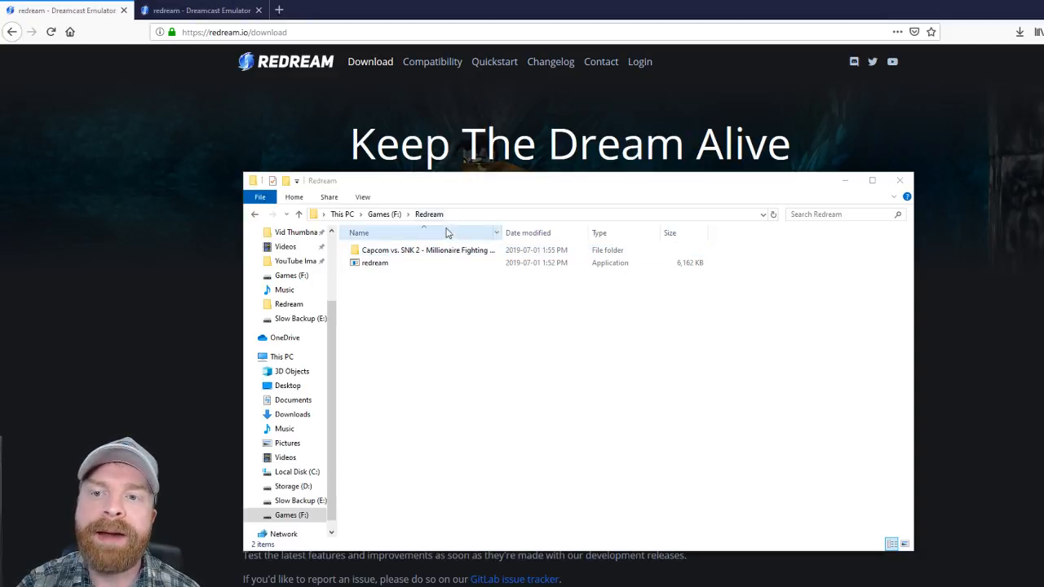
mouse_move(468, 271)
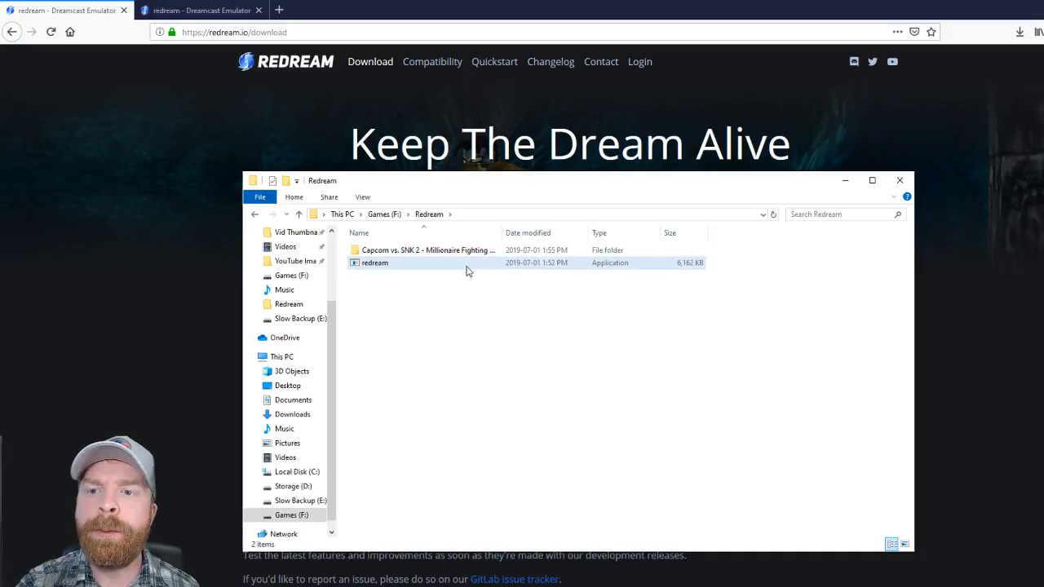
- Launch redream maximized and go to the Library to add F:\Redream with Capcom vs. SNK 2
double_click(373, 263)
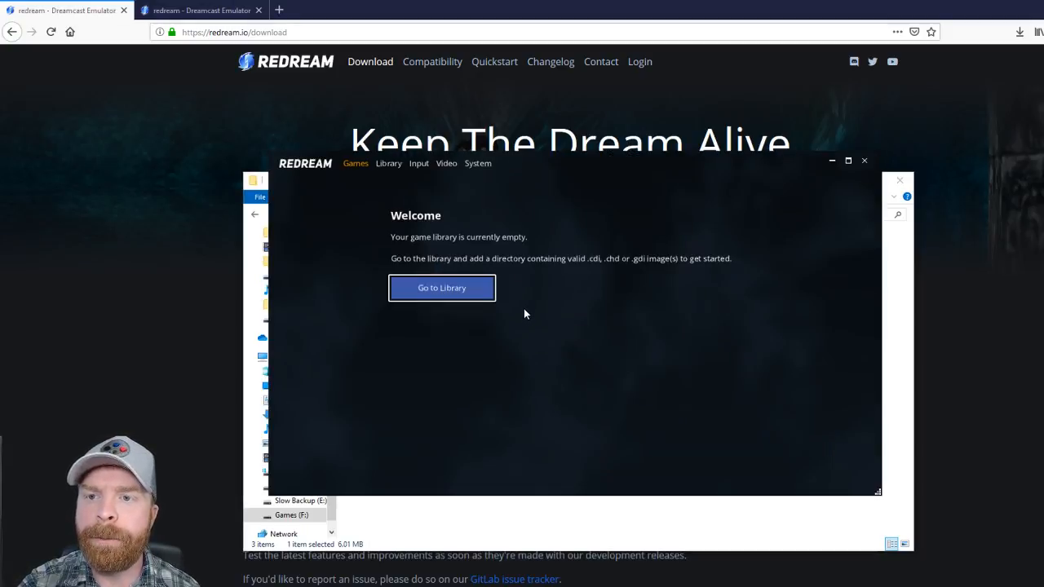
mouse_move(540, 312)
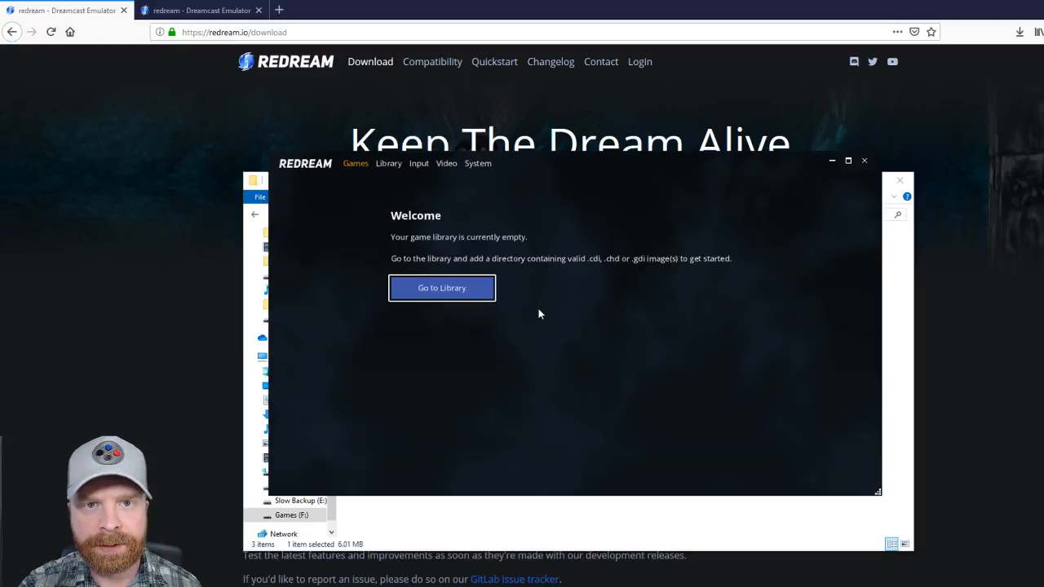
click(847, 160)
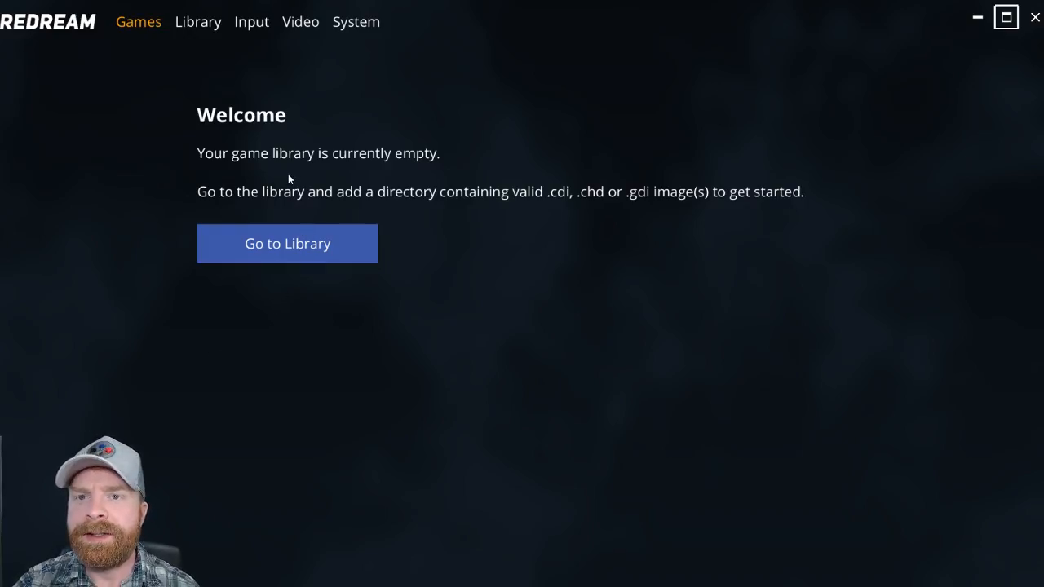
mouse_move(306, 243)
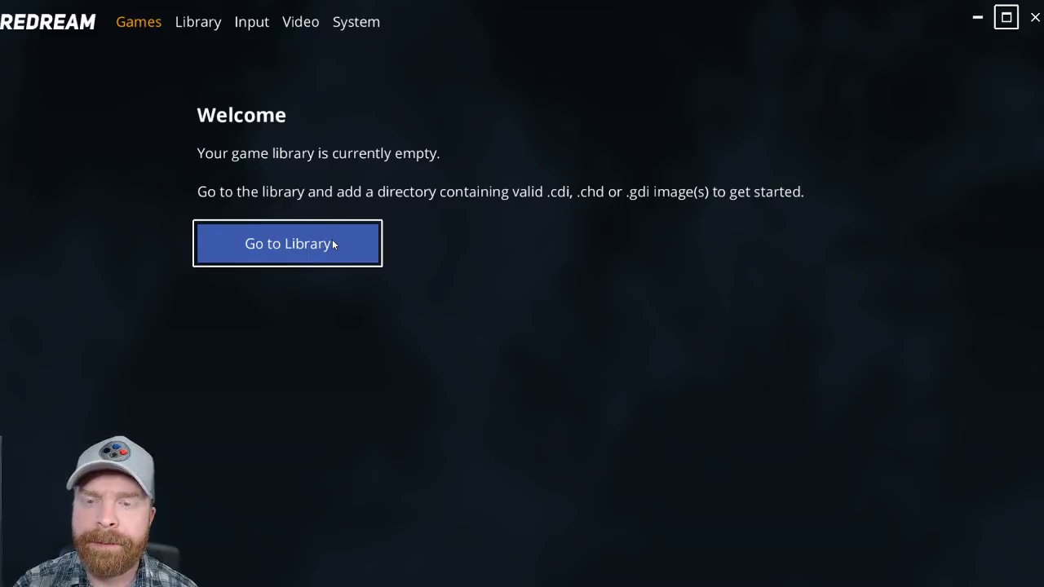
click(286, 243)
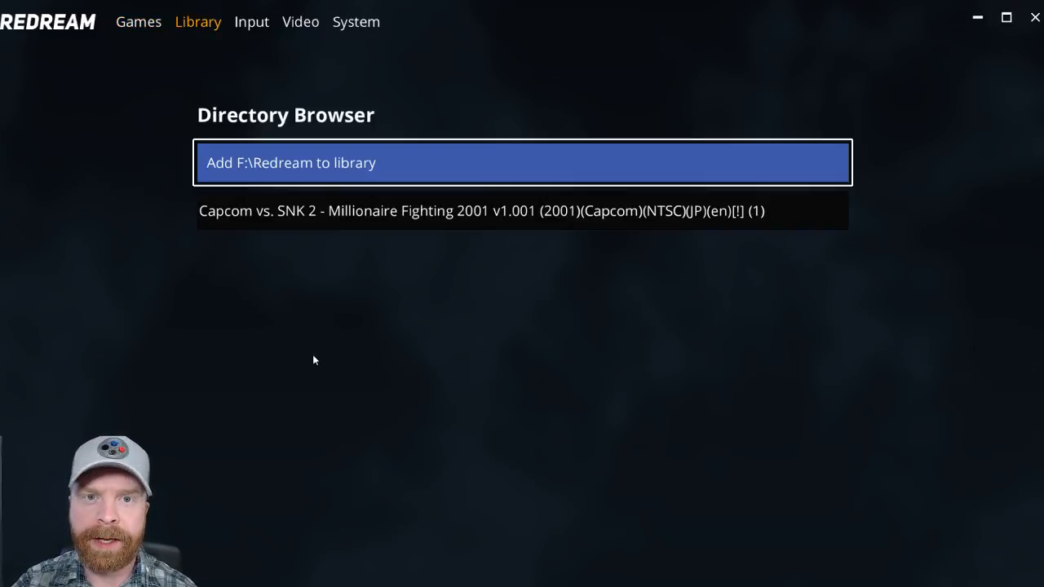
mouse_move(301, 334)
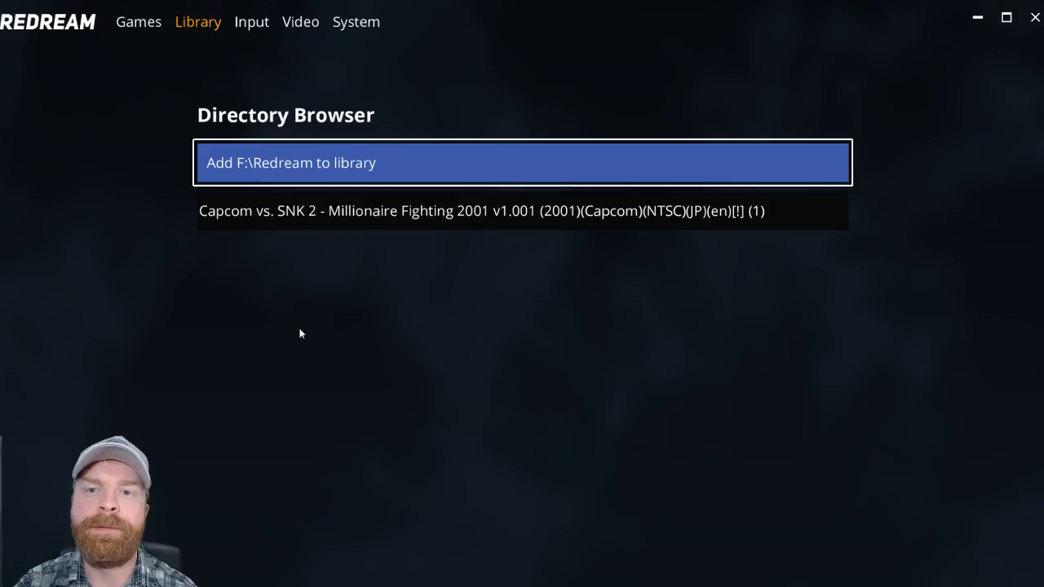
mouse_move(320, 178)
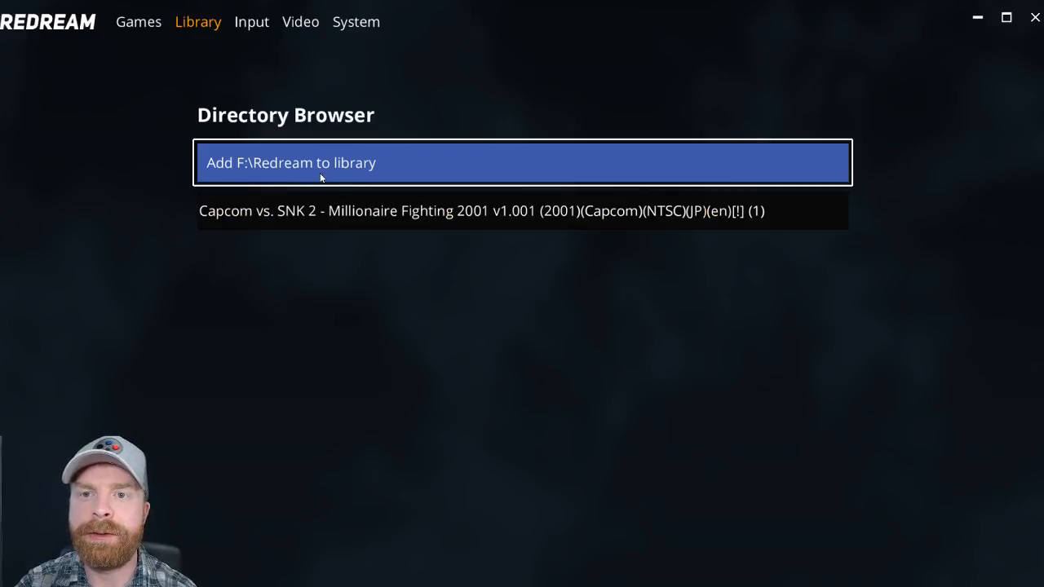
mouse_move(594, 210)
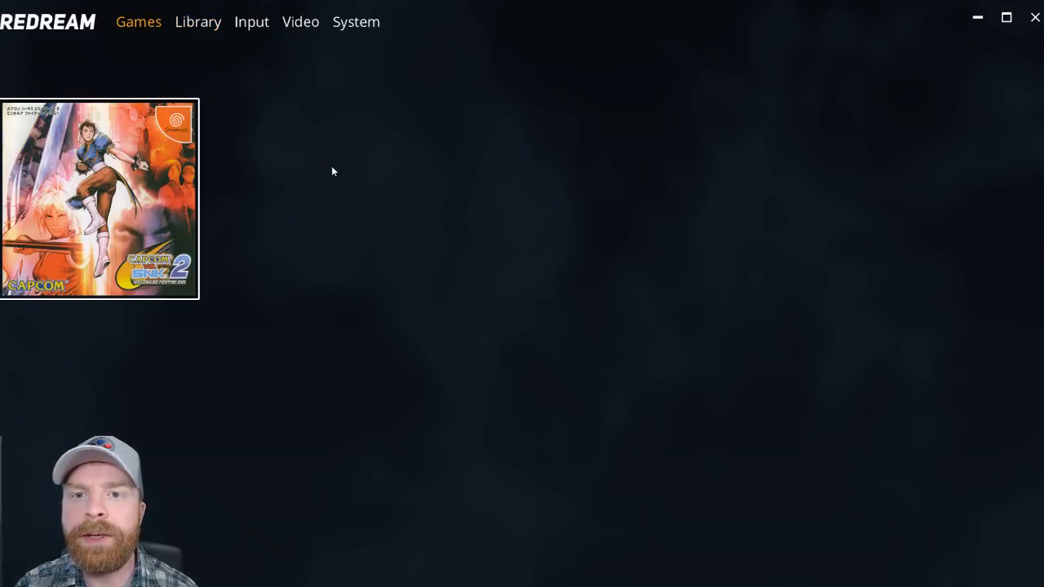
mouse_move(144, 226)
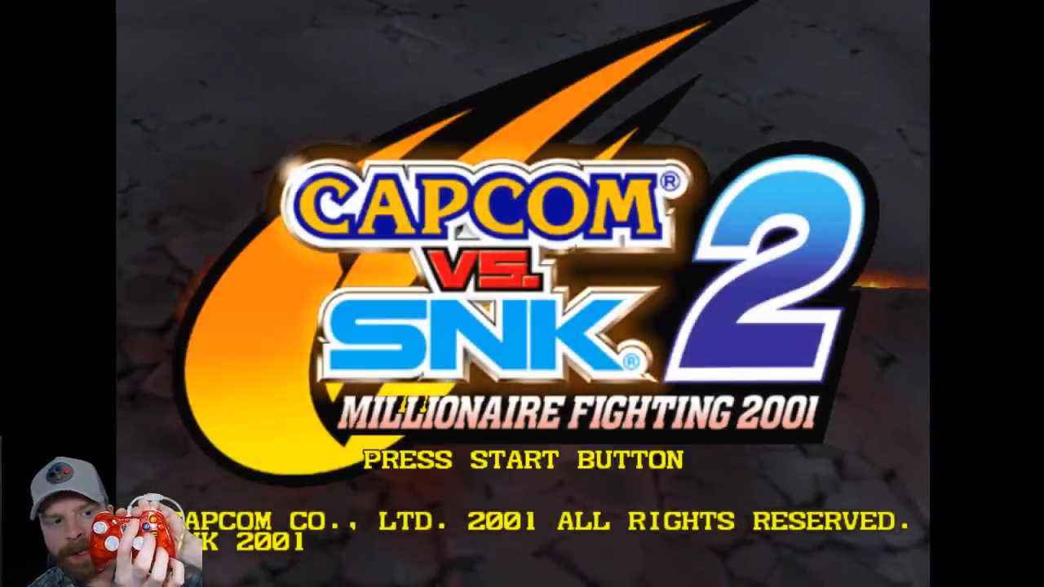
- Start a Capcom vs. SNK 2 match past the title screen and show the controller Input settings
key(enter)
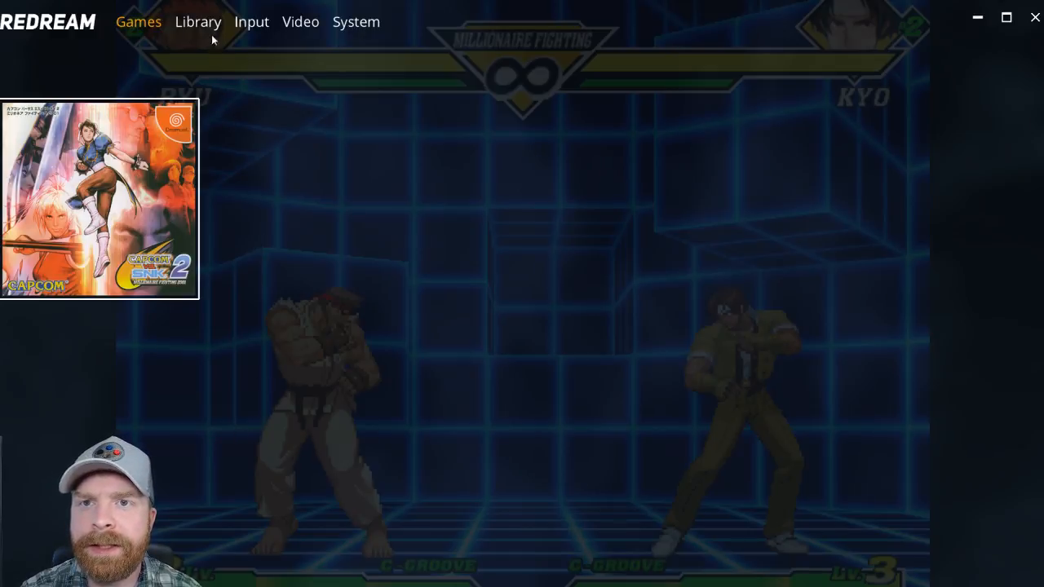
click(251, 21)
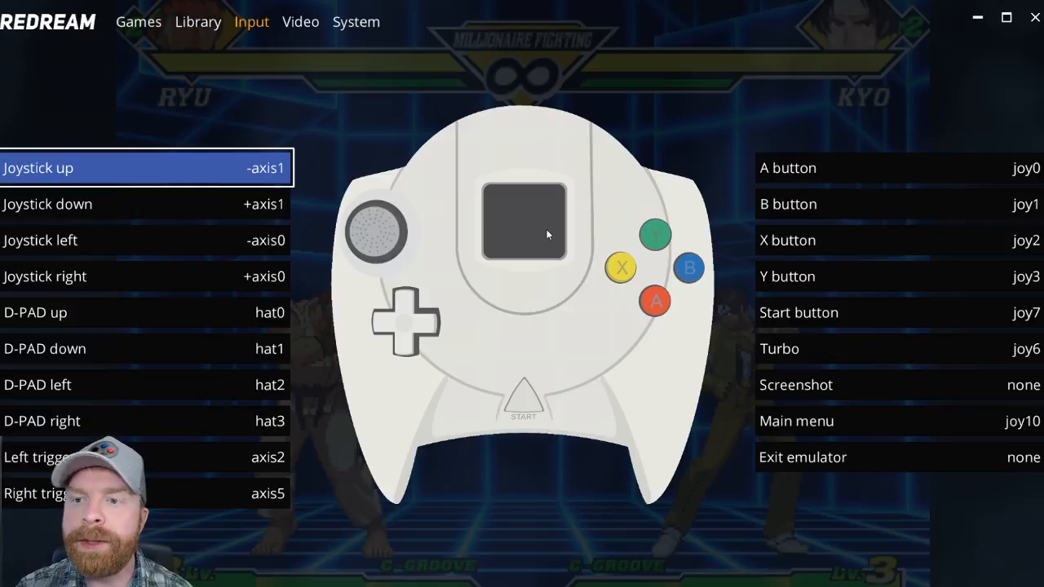
mouse_move(534, 295)
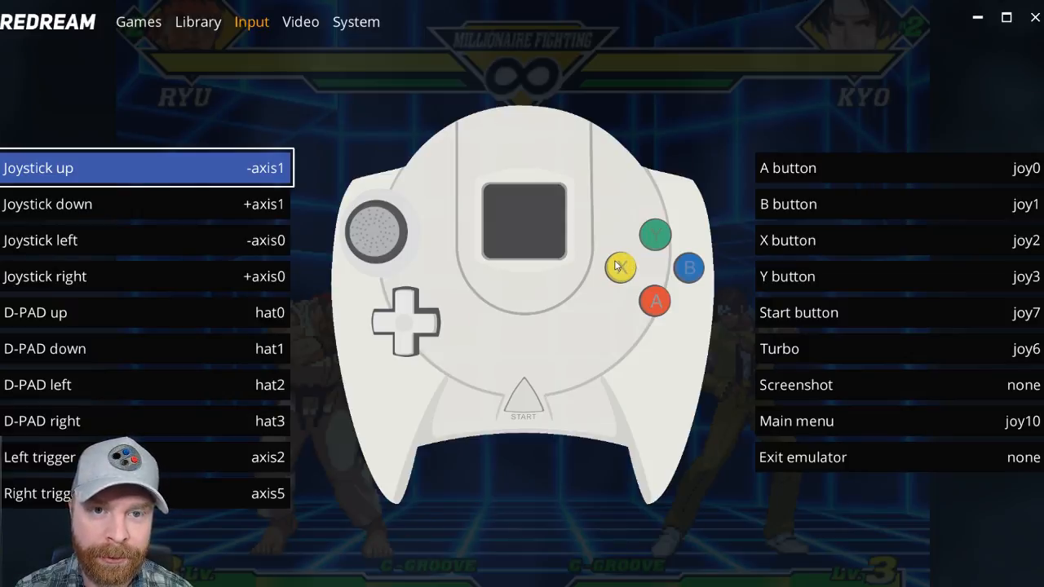
- Review Video options, then System options: region usa, language english, broadcast ntsc, cable composite
click(300, 22)
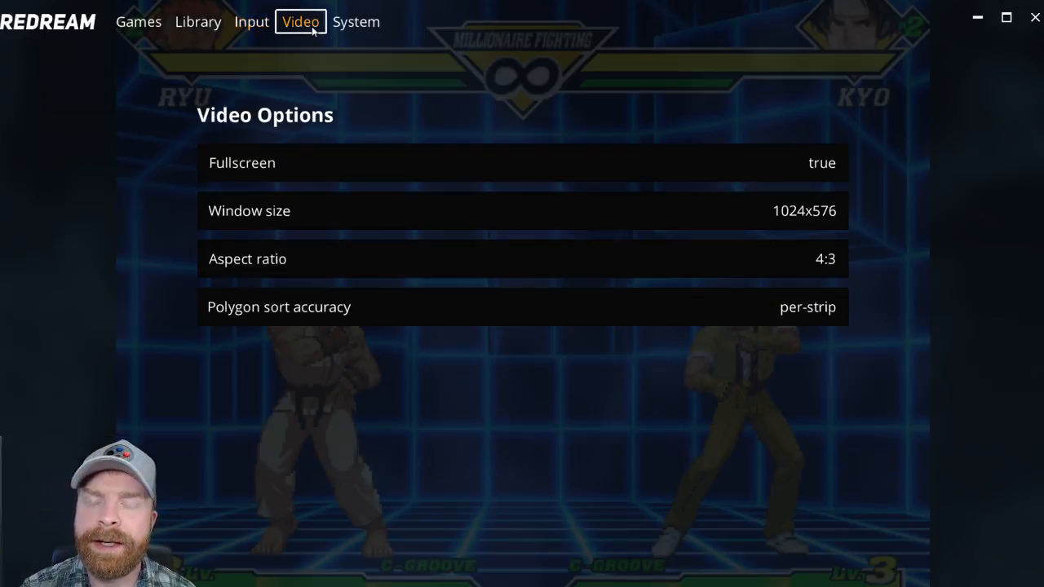
mouse_move(592, 180)
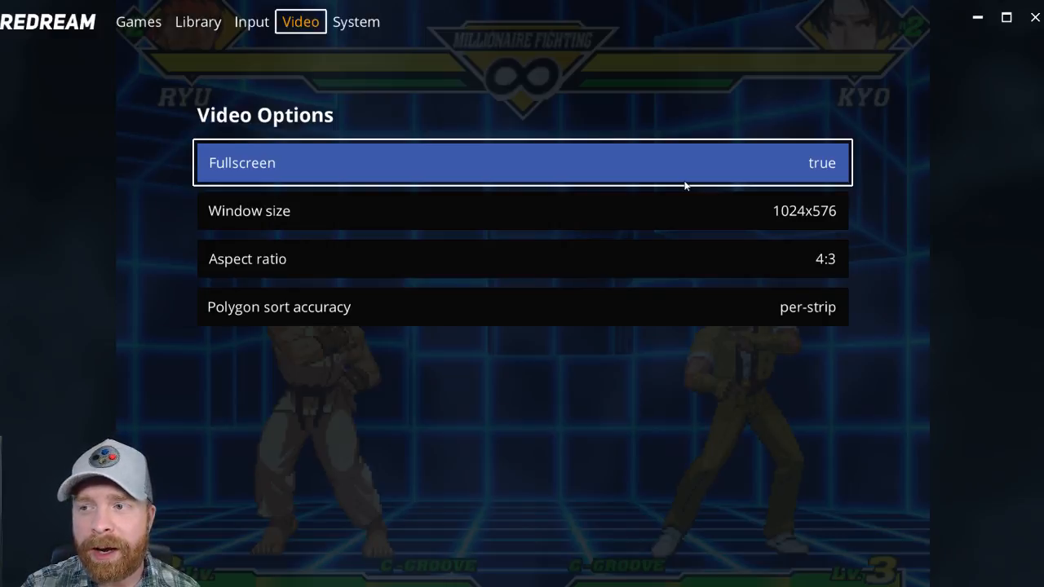
click(360, 21)
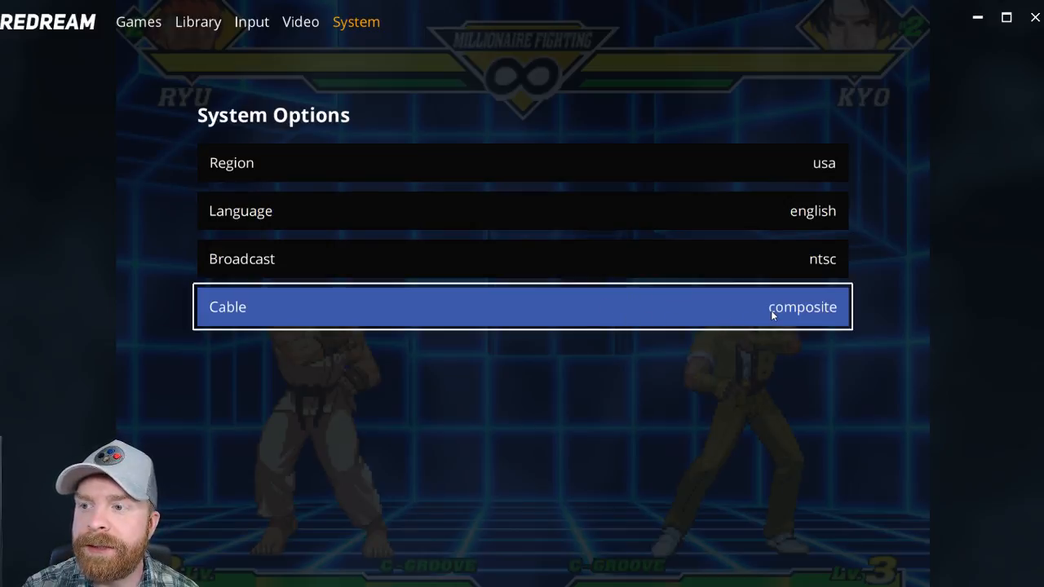
click(790, 306)
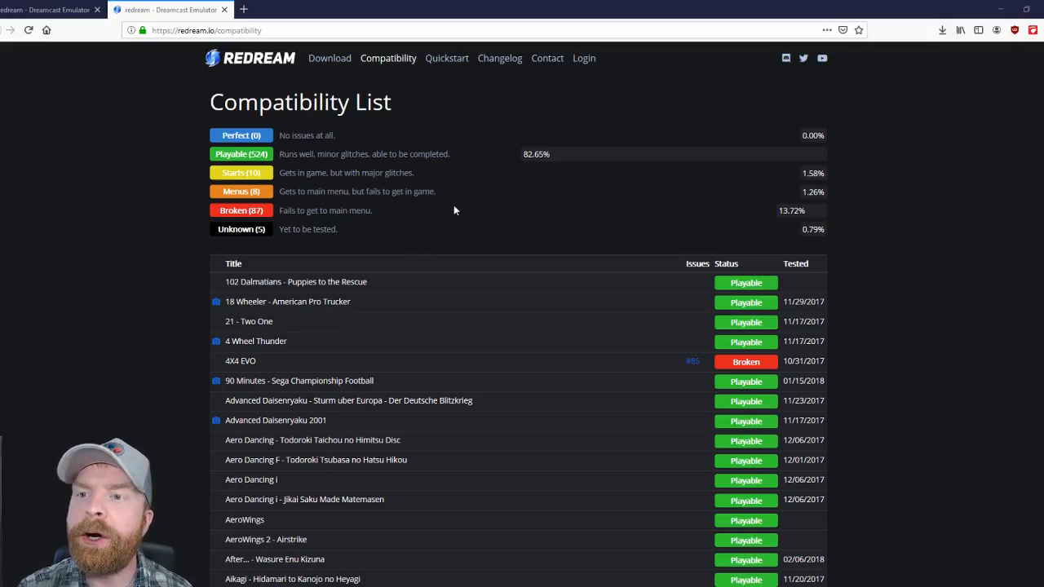
mouse_move(541, 174)
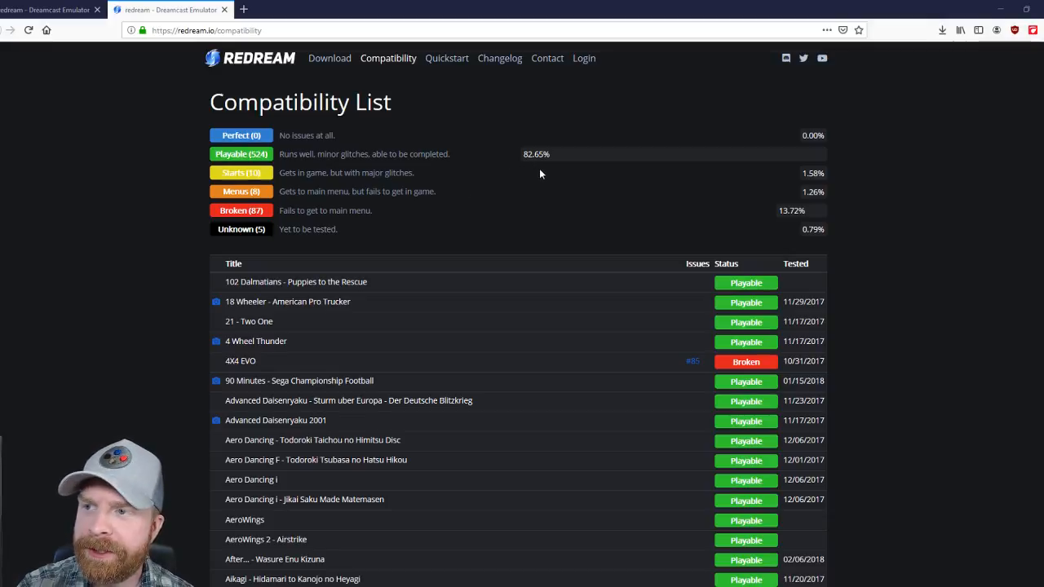
mouse_move(575, 176)
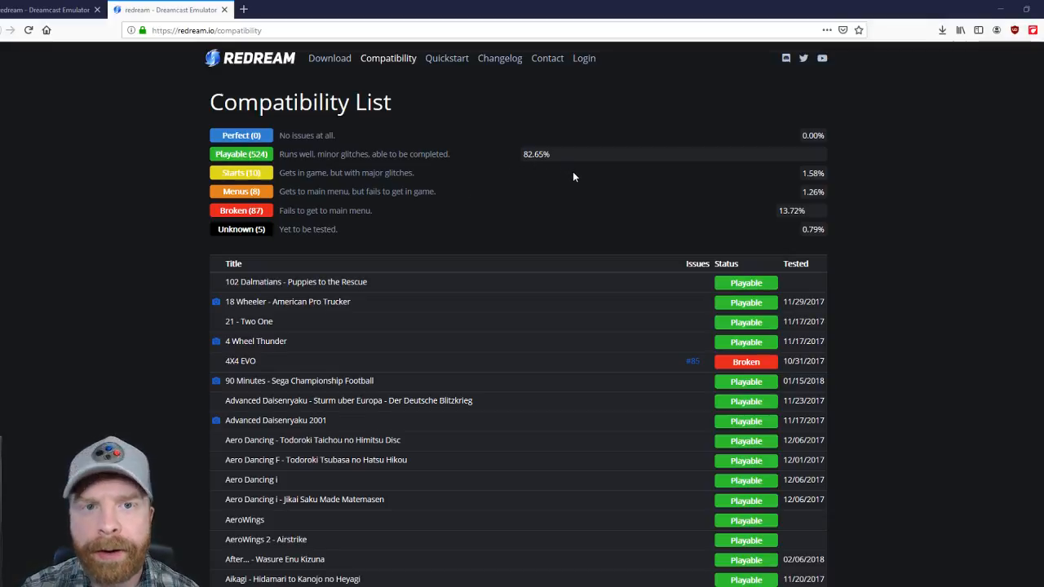
mouse_move(521, 186)
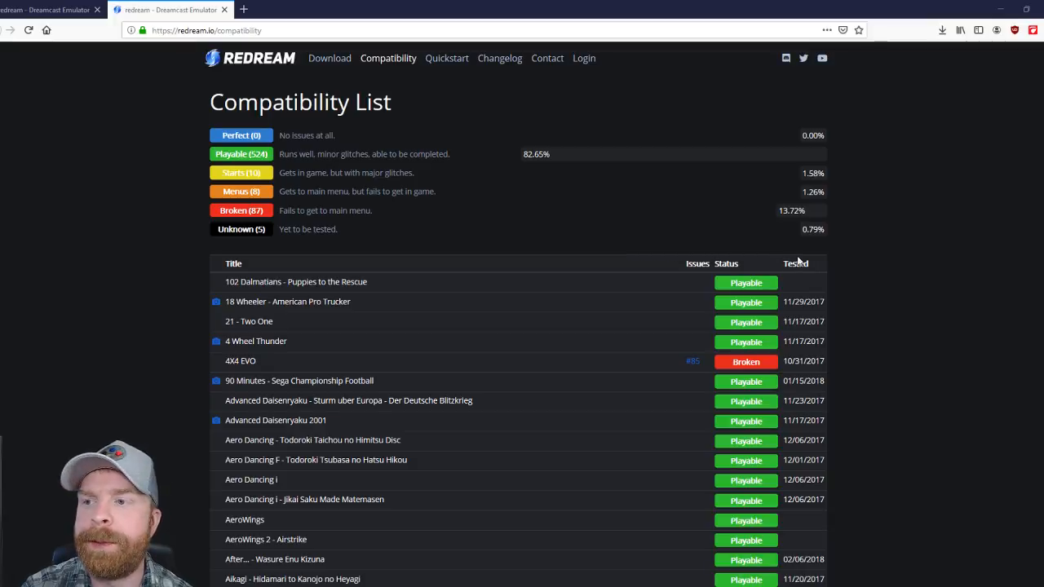
- Scroll the compatibility list from the 102 Dalmatians entries down through the E titles
scroll(down, 3)
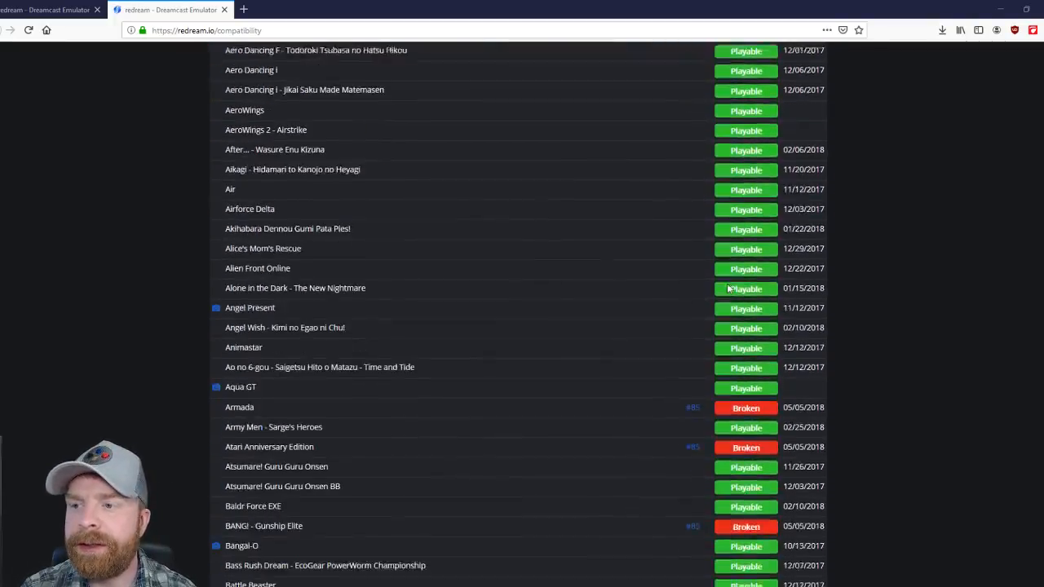
scroll(down, 3)
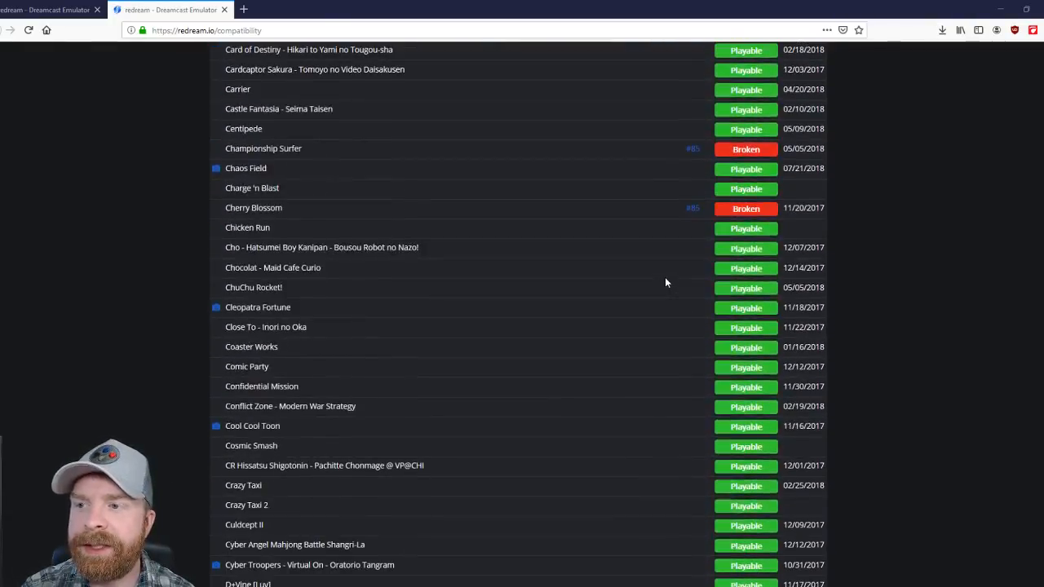
scroll(down, 3)
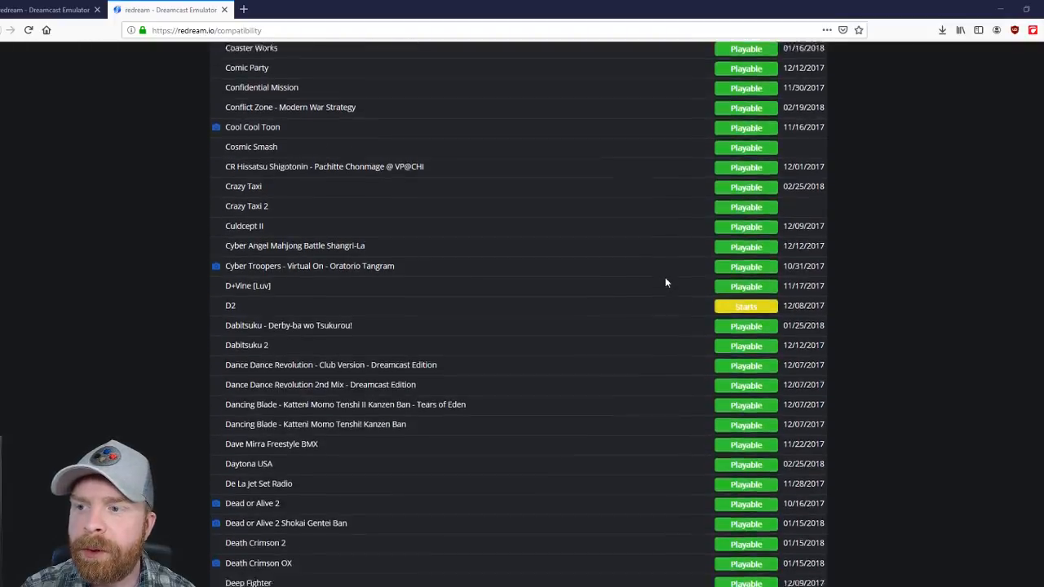
scroll(down, 3)
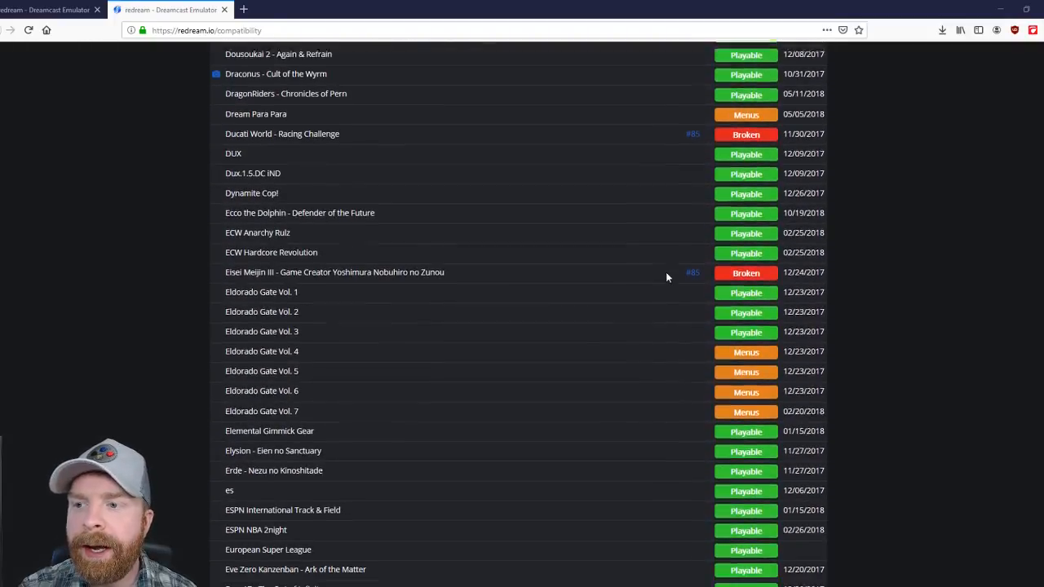
scroll(down, 3)
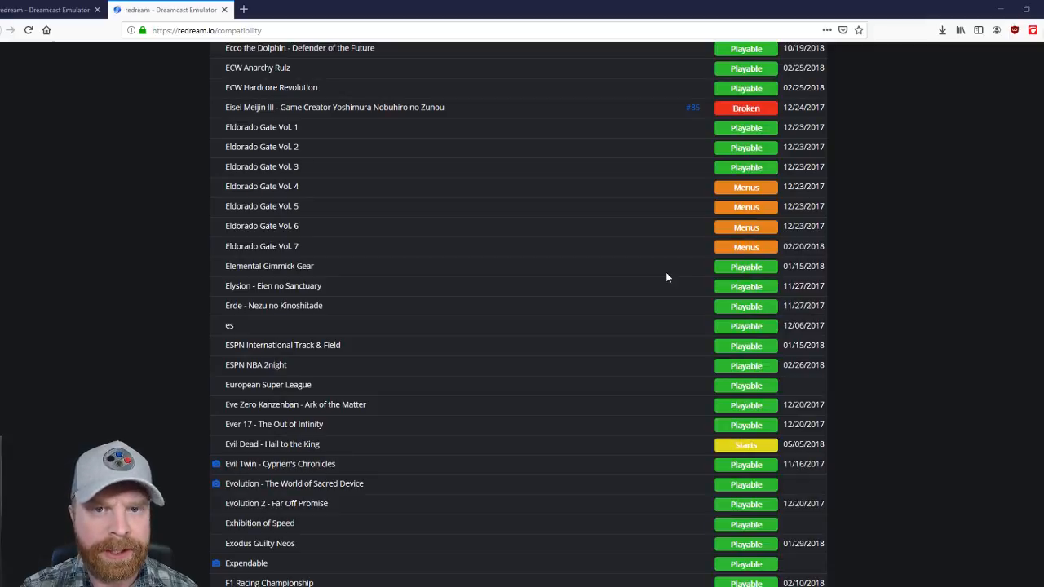